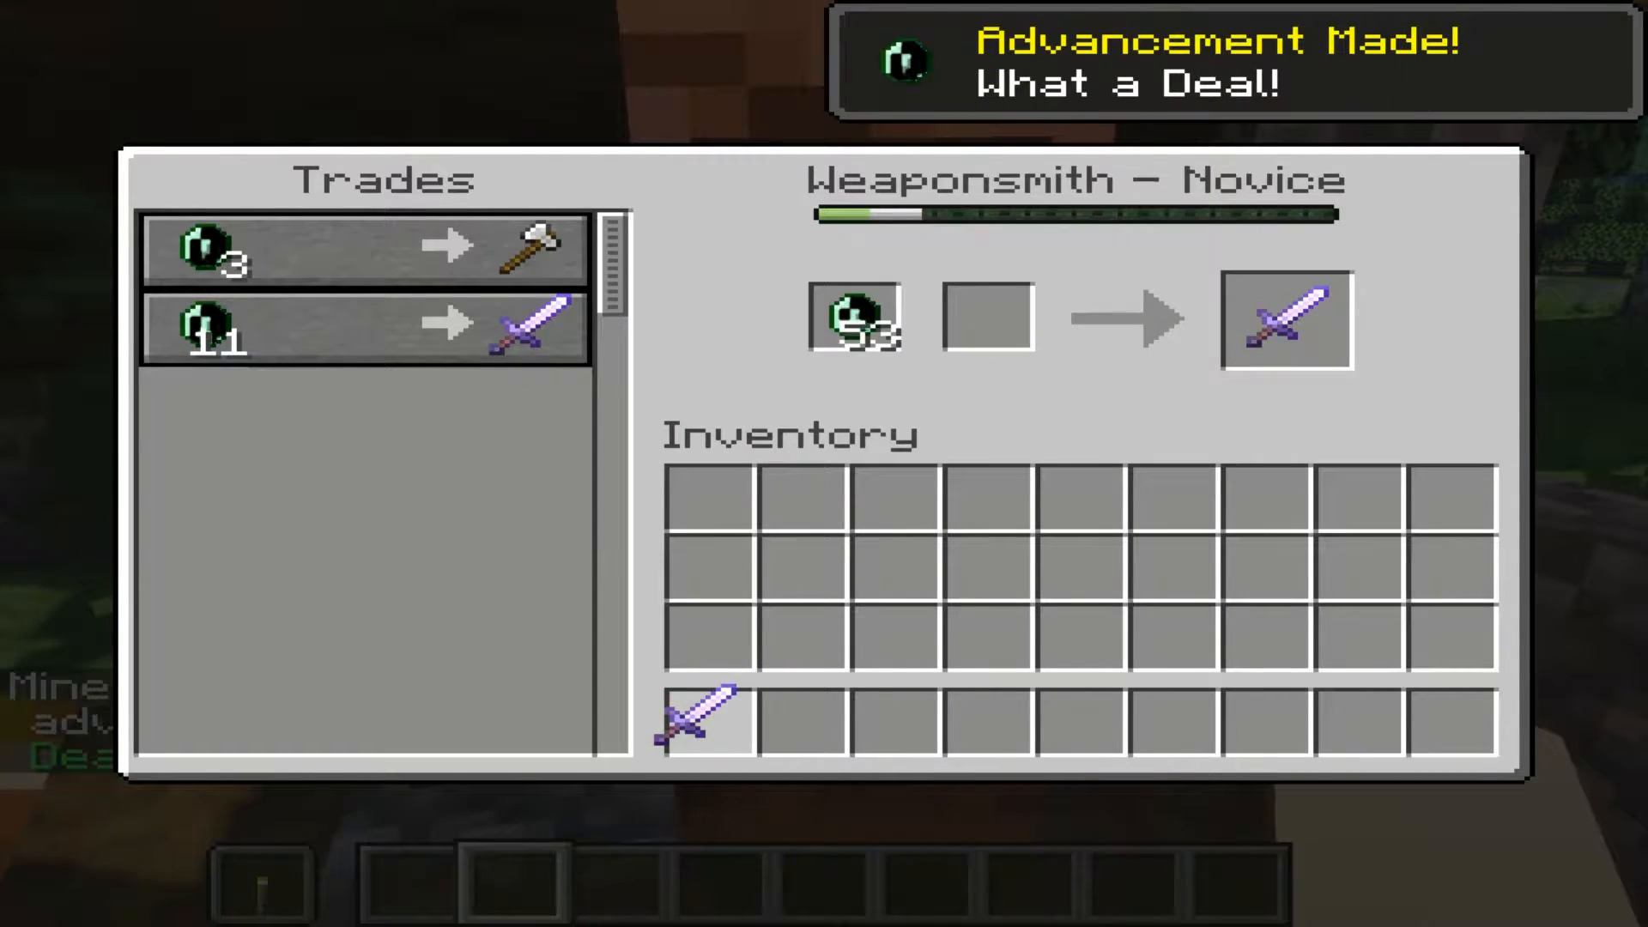
Write "I tried :<" on the placed sign in the Build Battle plot and confirm it
key("Escape")
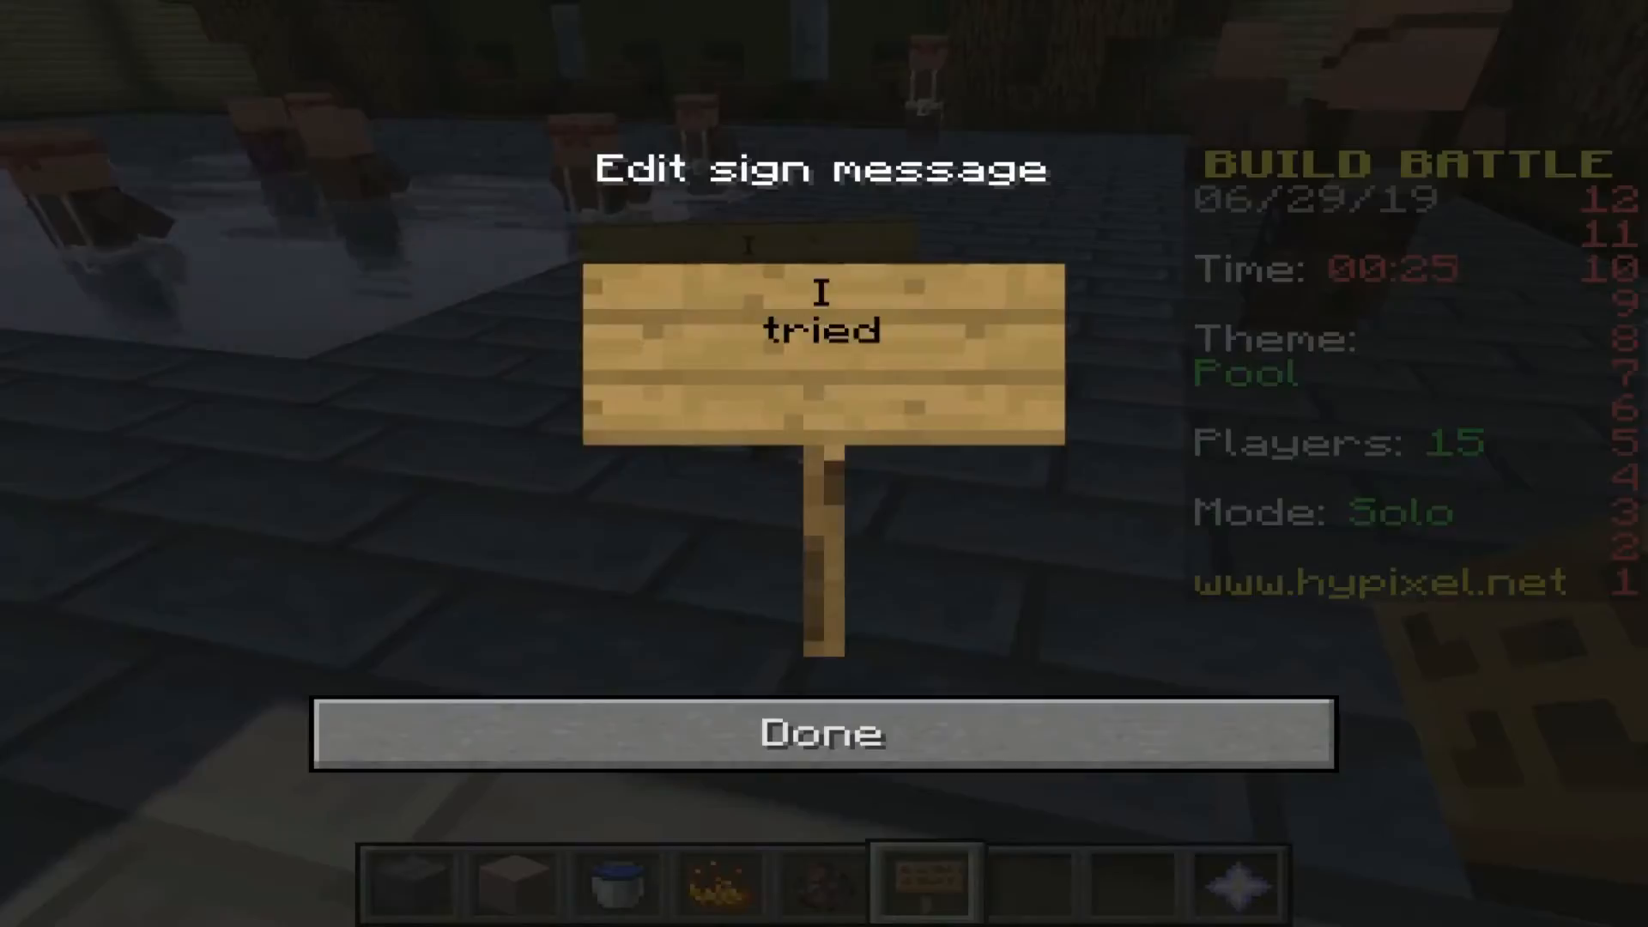
left_click(822, 733)
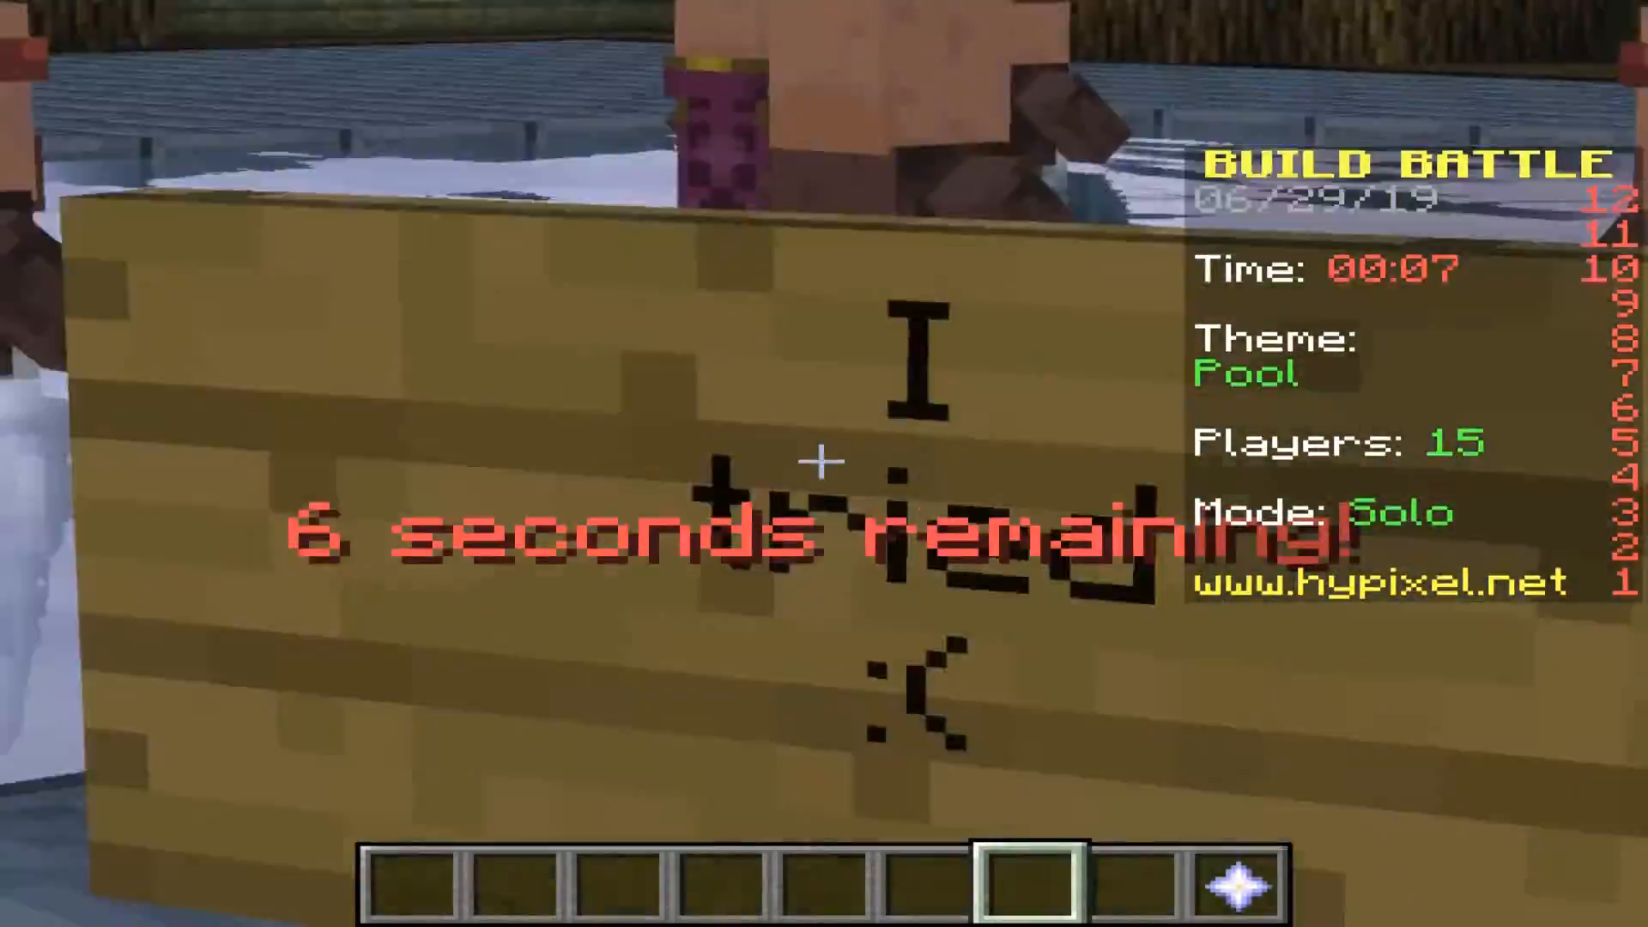